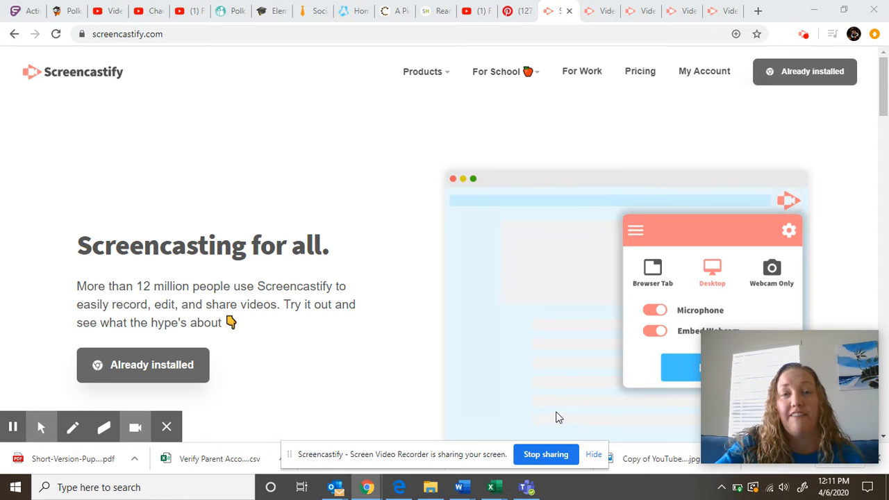
pyautogui.moveTo(465, 147)
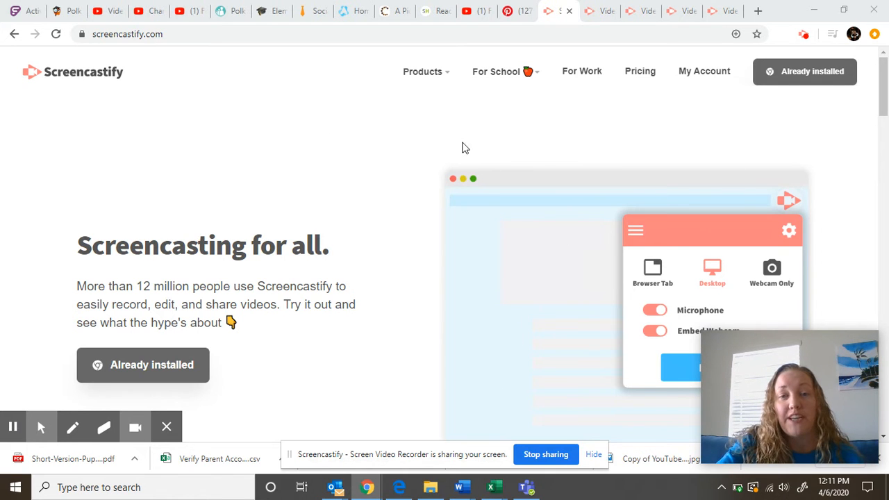
pyautogui.moveTo(303, 124)
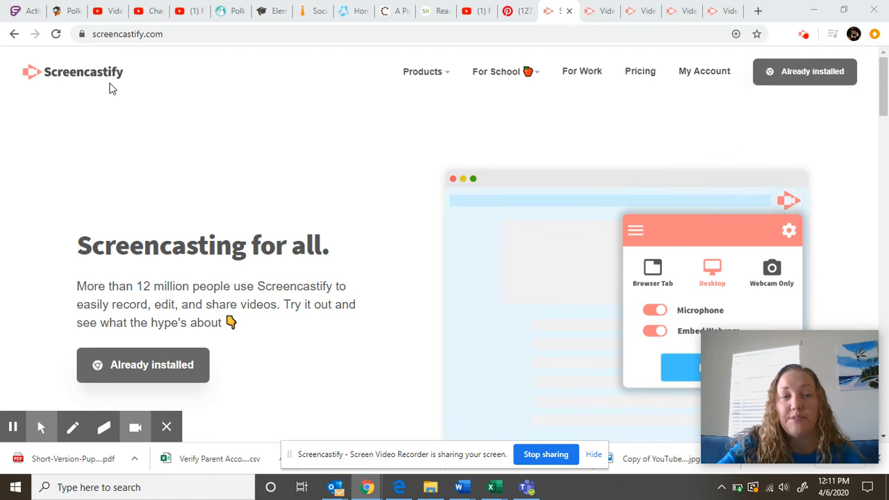
pyautogui.moveTo(128, 95)
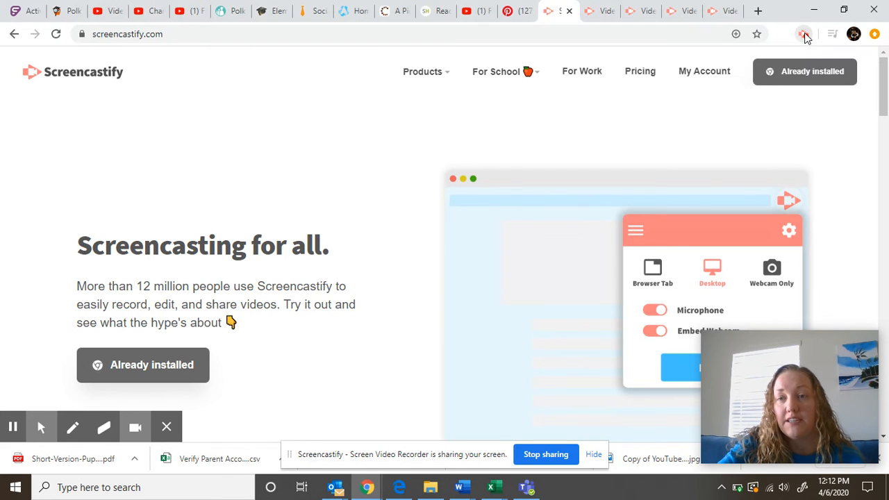
# - Show the stop, pause and delete controls for the in-progress desktop recording
pyautogui.click(803, 33)
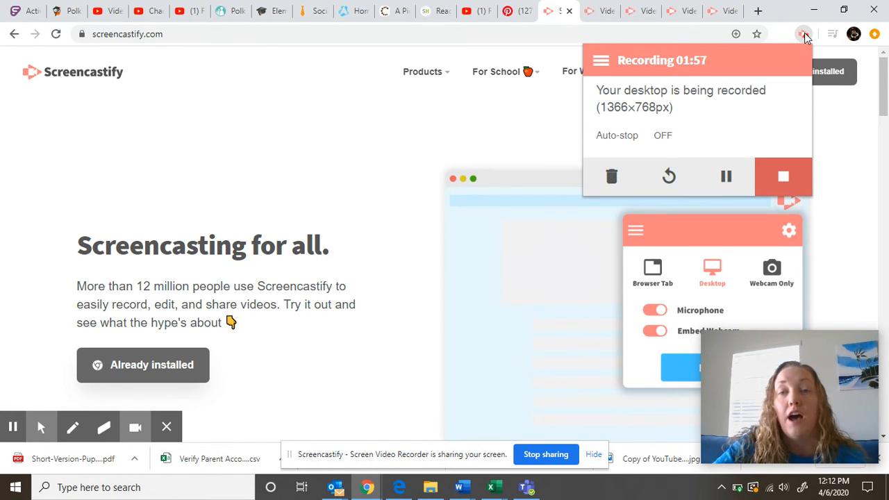
pyautogui.moveTo(600, 11)
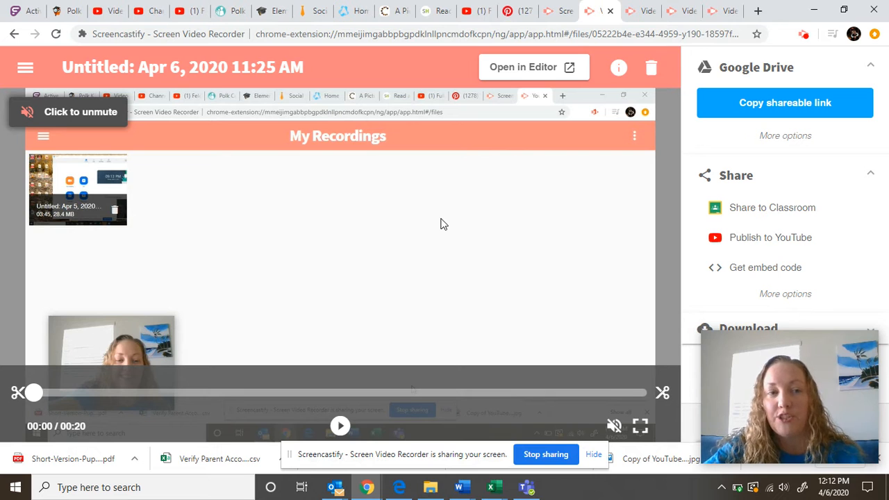
pyautogui.moveTo(172, 264)
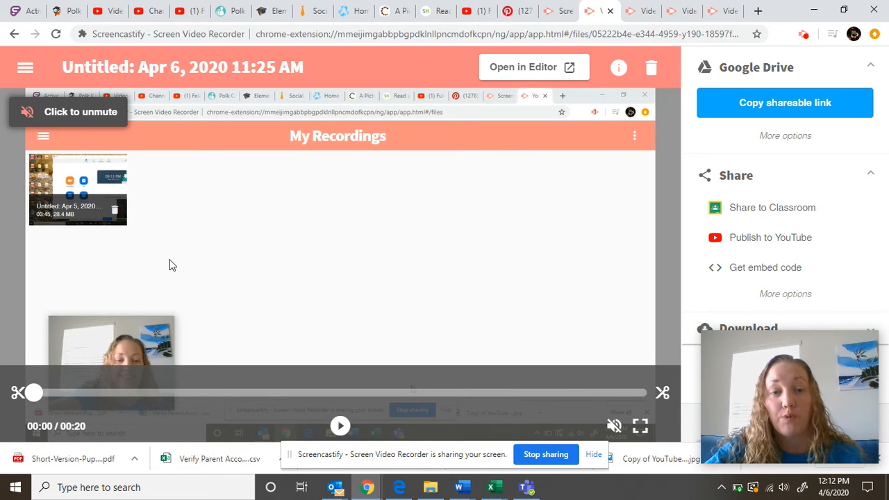
pyautogui.moveTo(308, 347)
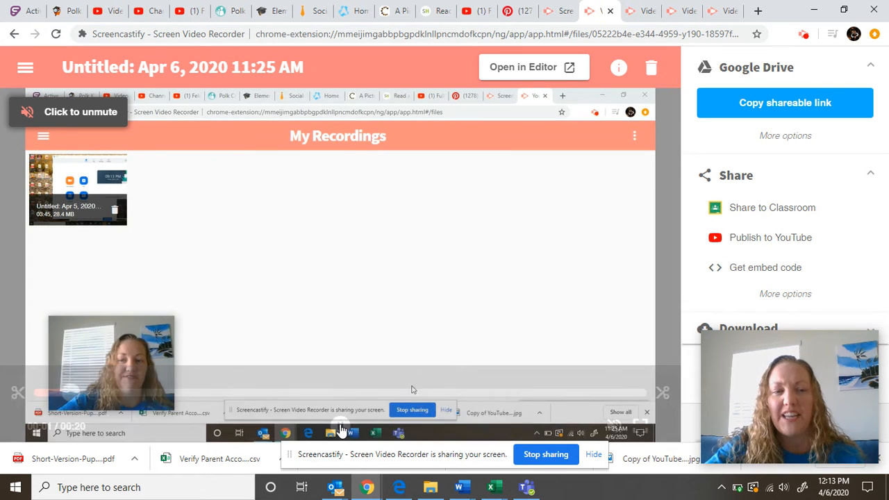
pyautogui.moveTo(58, 317)
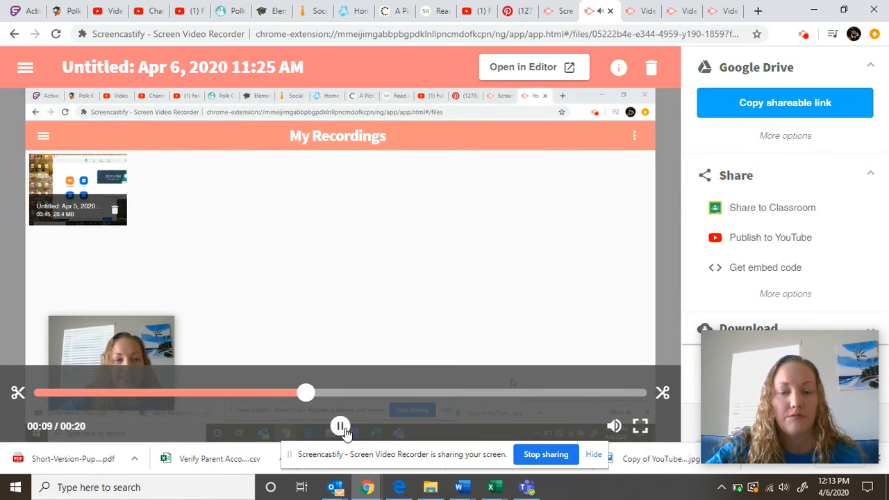
# - Pause the 20-second recording preview and copy its Google Drive shareable link
pyautogui.click(339, 425)
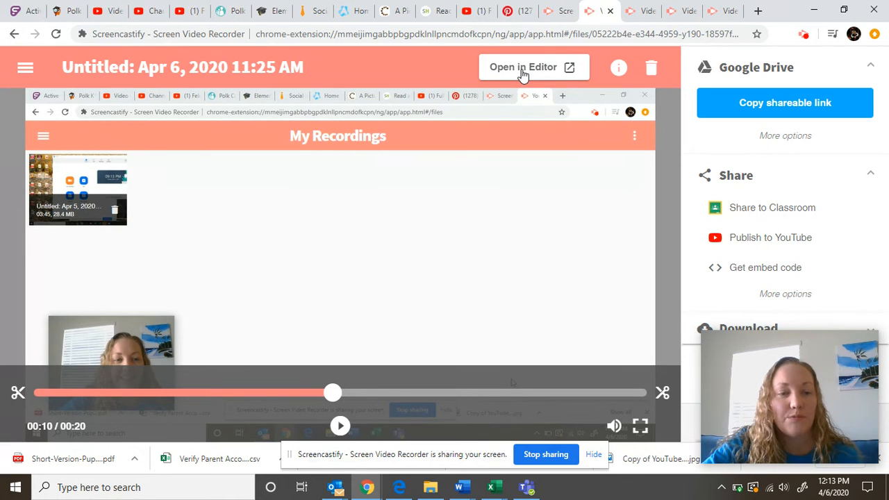
pyautogui.moveTo(211, 182)
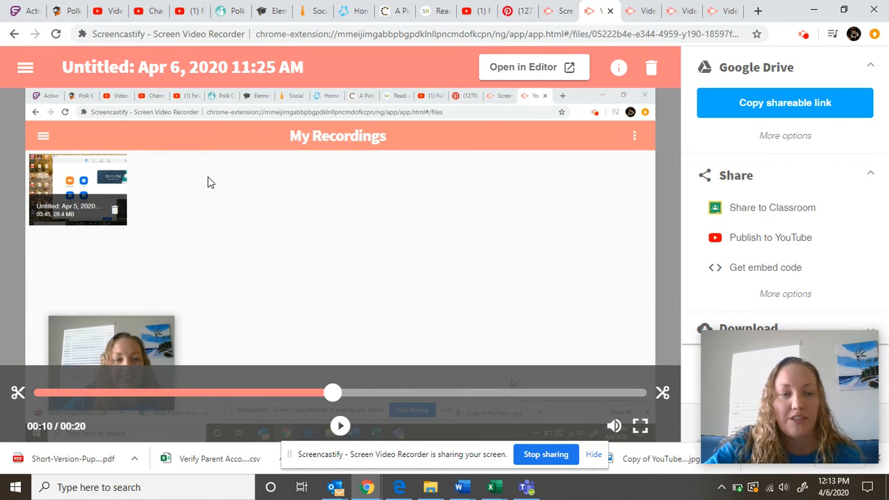
pyautogui.moveTo(331, 237)
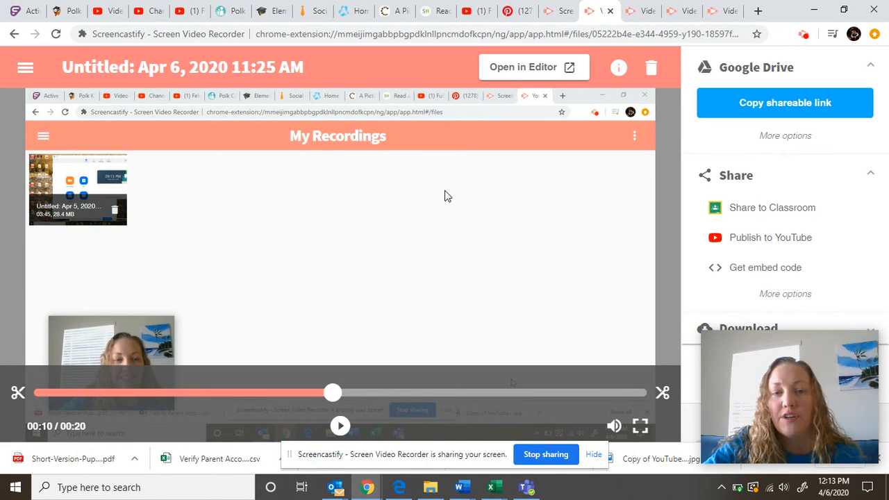
pyautogui.moveTo(650, 67)
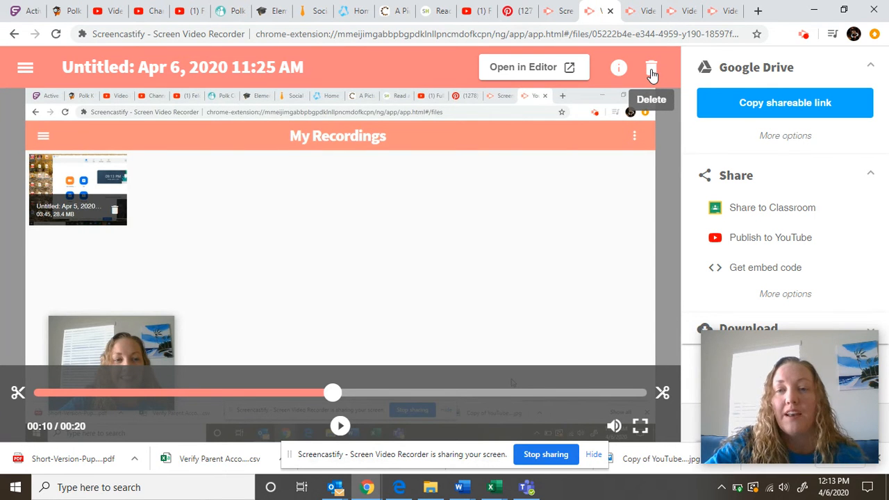
pyautogui.moveTo(692, 177)
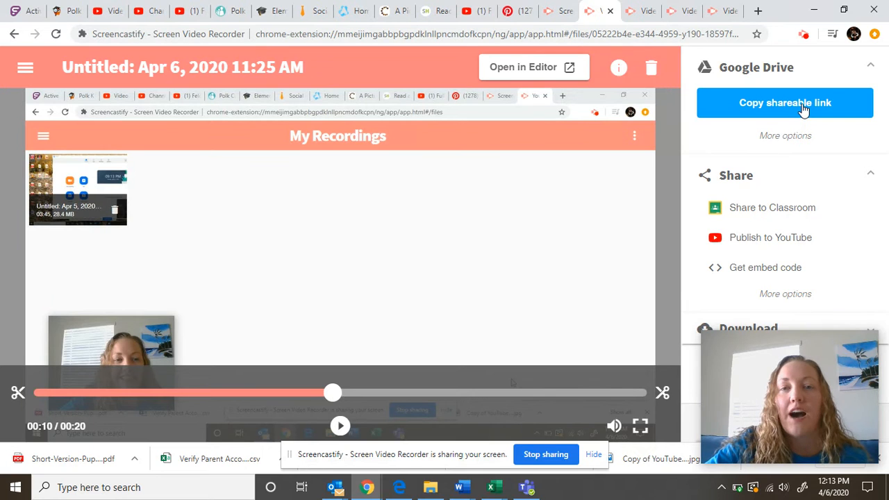
pyautogui.click(785, 103)
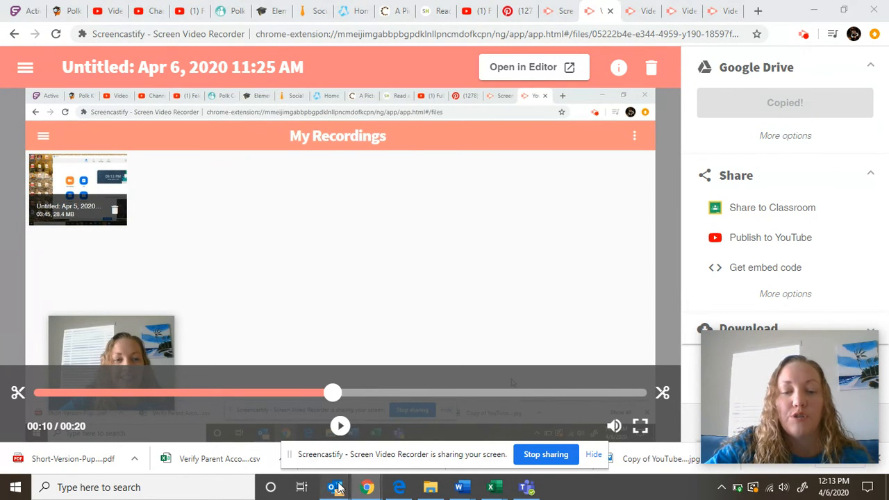
# - Paste the Drive recording link into a new Outlook message, then close the draft
pyautogui.click(334, 486)
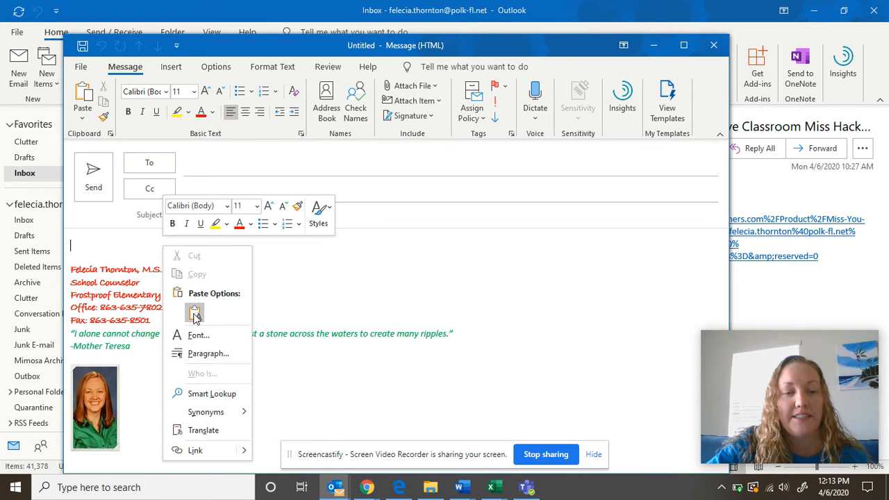
pyautogui.click(194, 313)
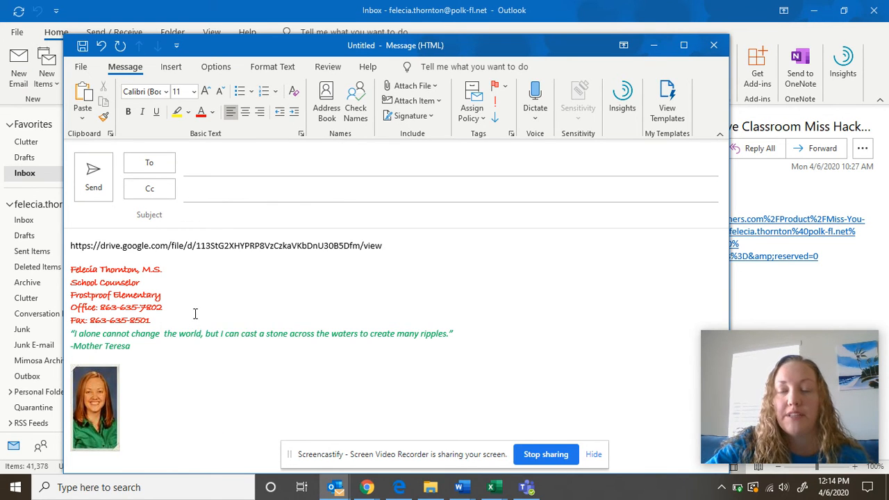
pyautogui.click(712, 44)
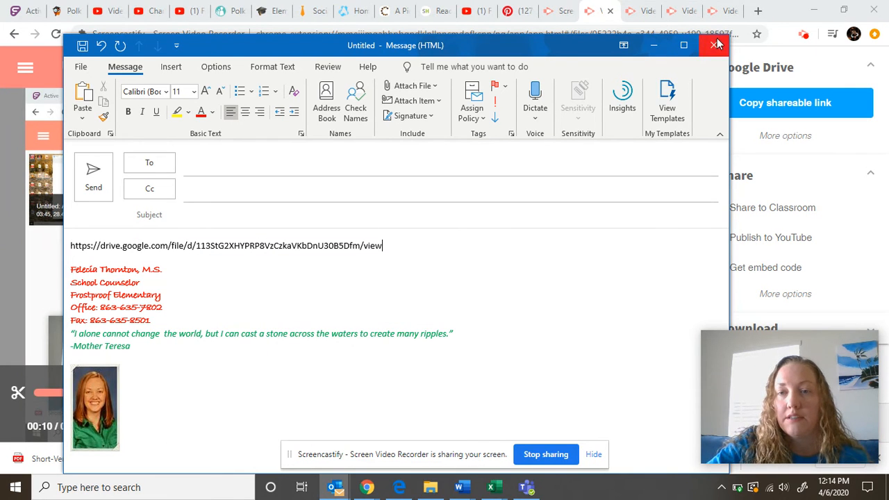
pyautogui.click(714, 45)
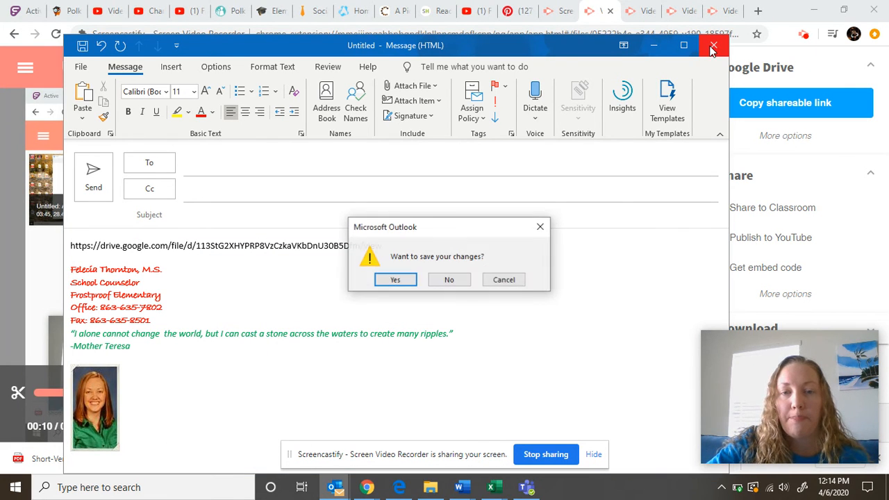
# - Discard the Outlook draft without saving and return to the recording's review page
pyautogui.click(449, 279)
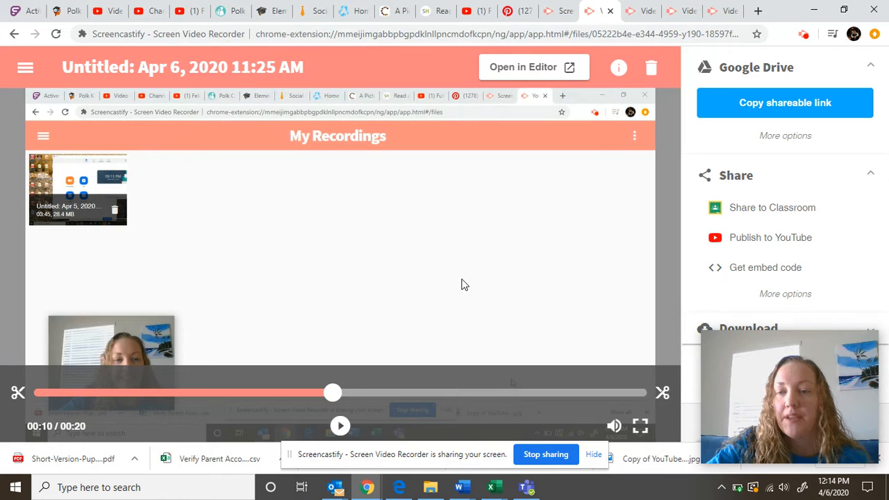
pyautogui.moveTo(750, 214)
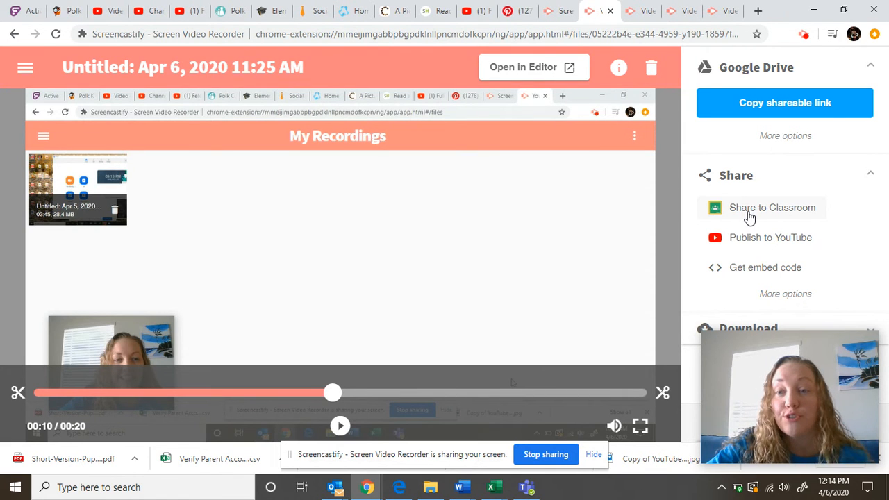
pyautogui.moveTo(749, 243)
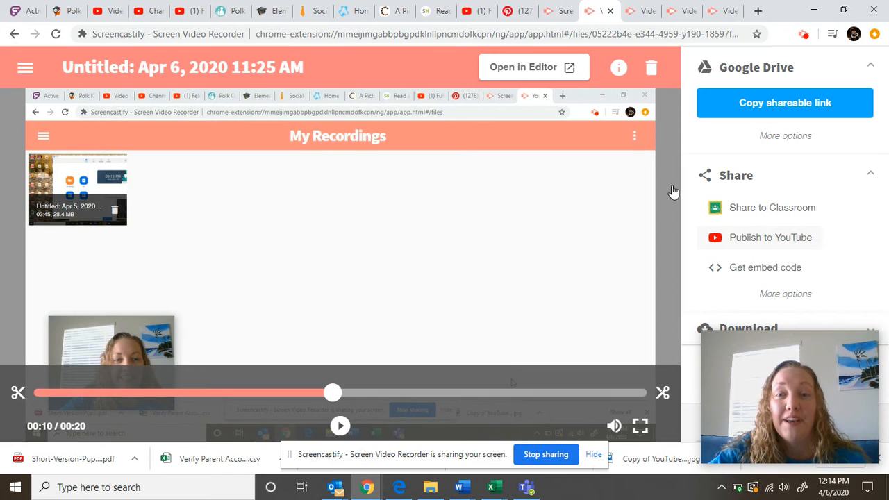
pyautogui.moveTo(395, 11)
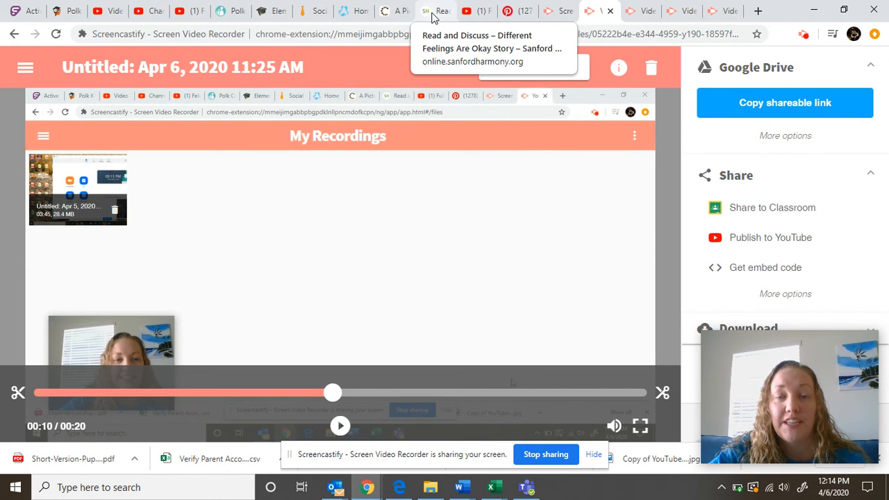
# - Read the Different Feelings Are Okay storybook fullscreen, paging forward to pages 14–15
pyautogui.click(441, 11)
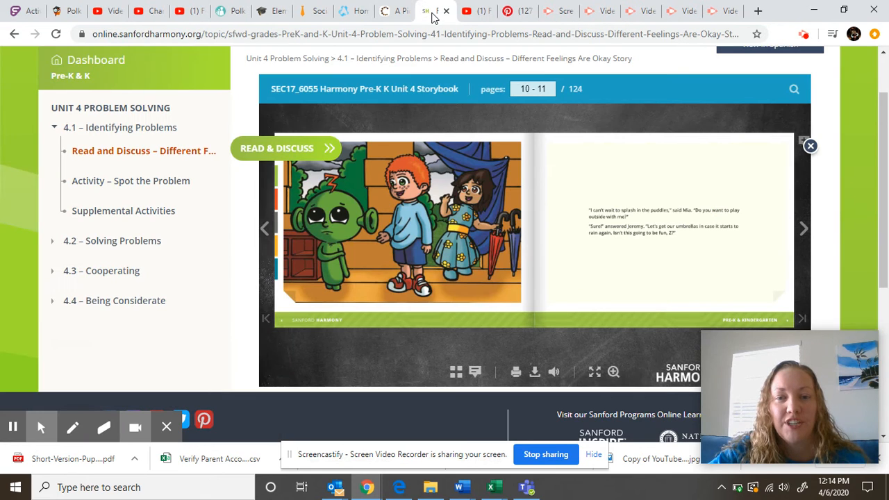
pyautogui.moveTo(595, 372)
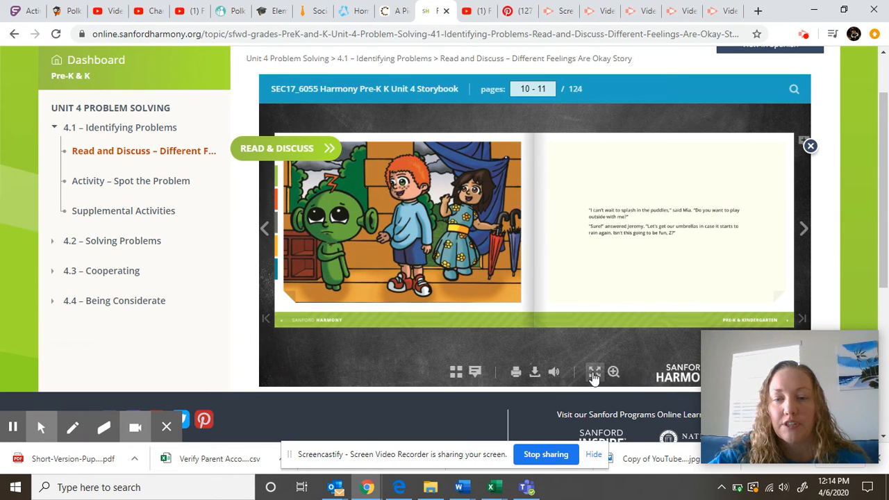
pyautogui.moveTo(595, 372)
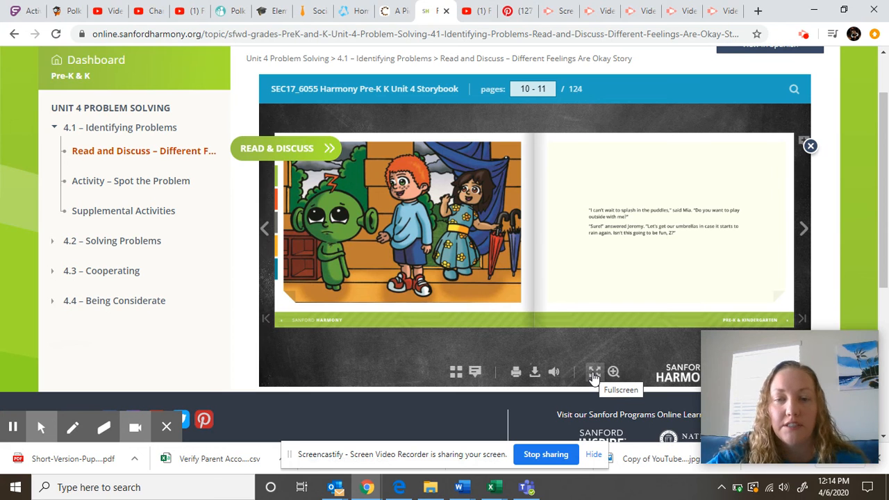
pyautogui.click(594, 372)
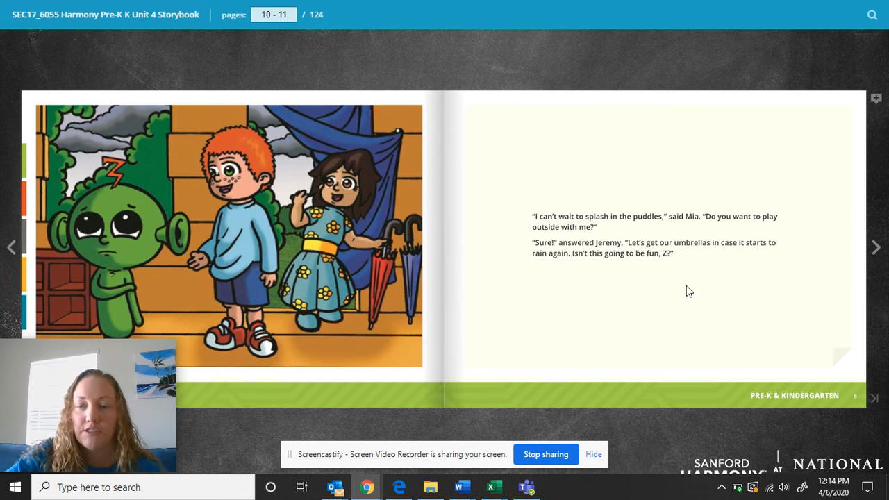
pyautogui.click(875, 248)
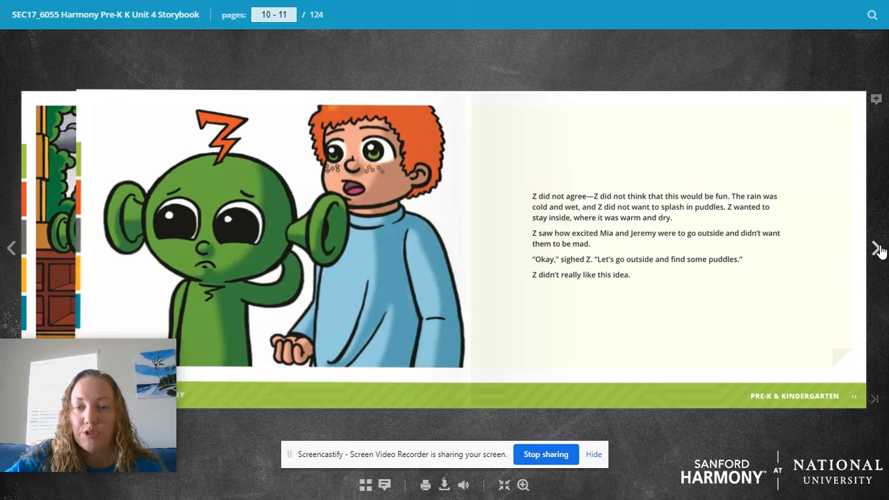
pyautogui.click(876, 248)
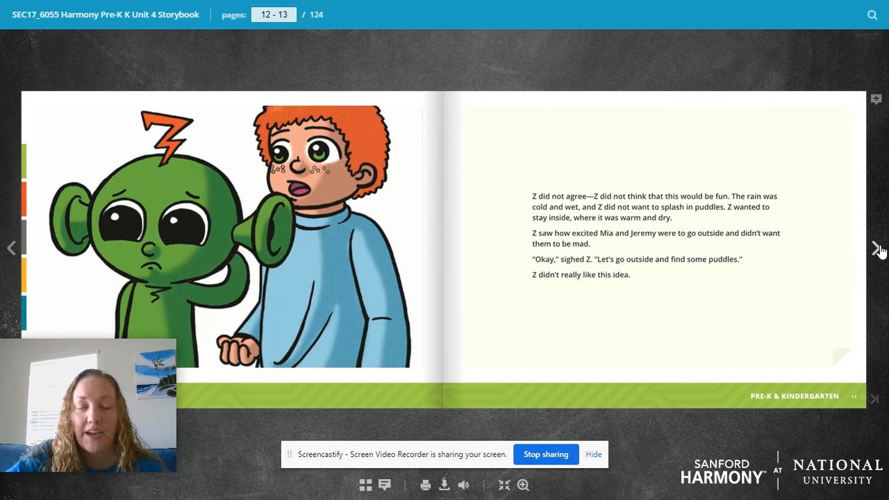
pyautogui.click(876, 249)
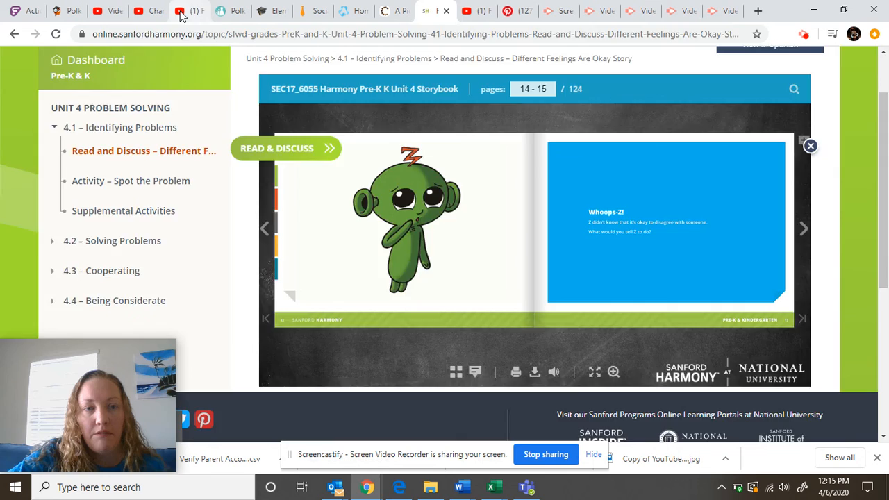
# - Play the Germs, Yuck! video, pause it near one minute, and show the recorder controls
pyautogui.click(189, 11)
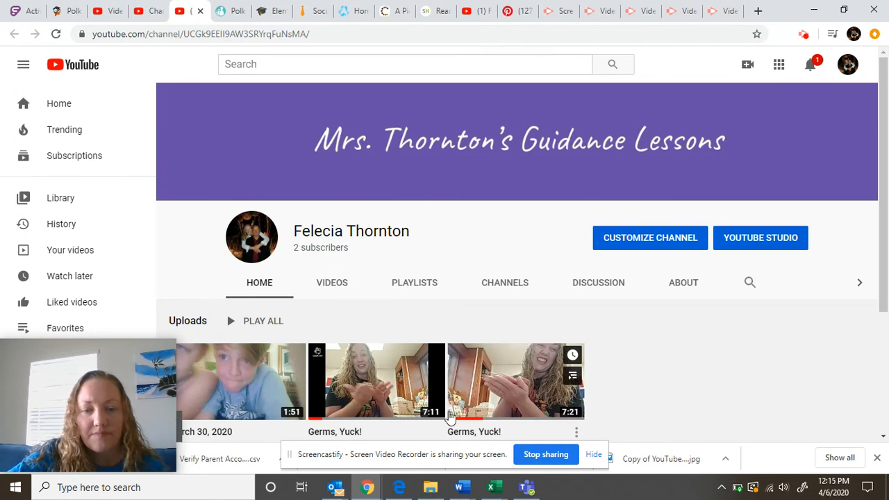
pyautogui.click(378, 380)
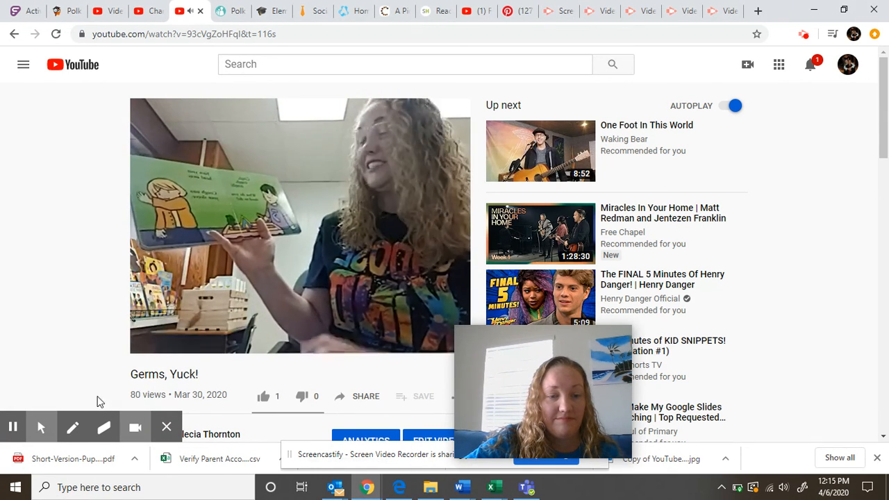
pyautogui.moveTo(151, 342)
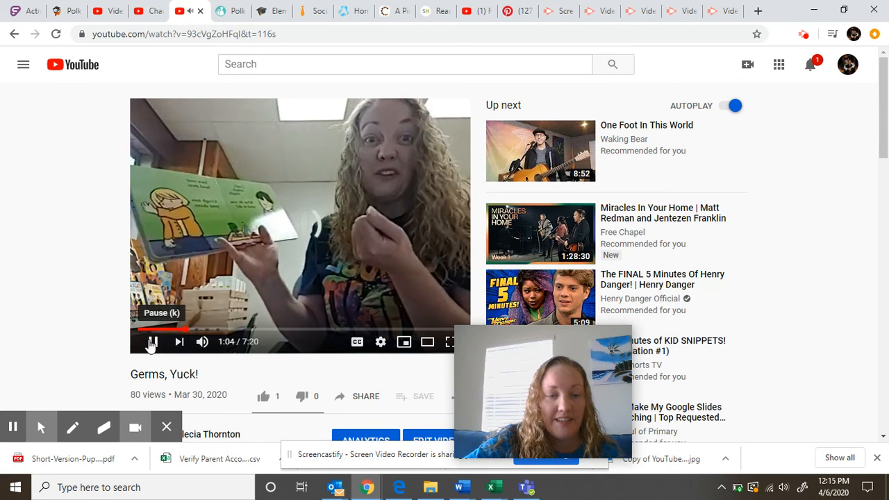
pyautogui.click(152, 342)
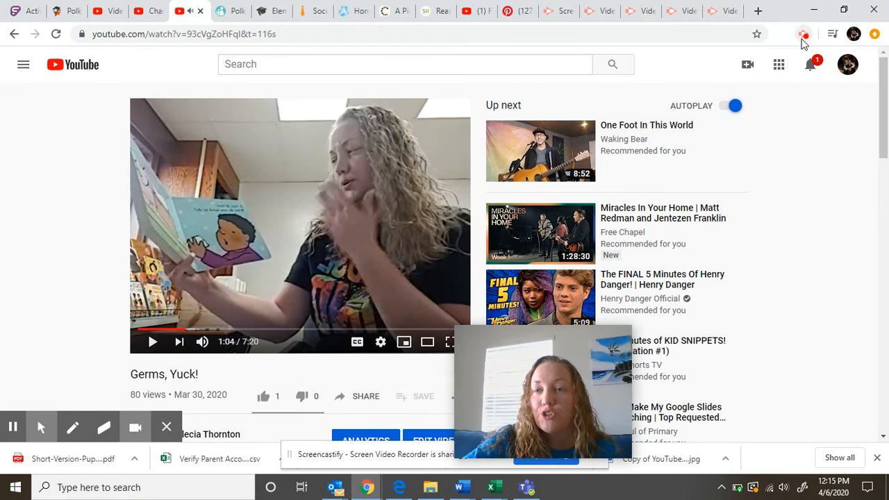
pyautogui.moveTo(803, 34)
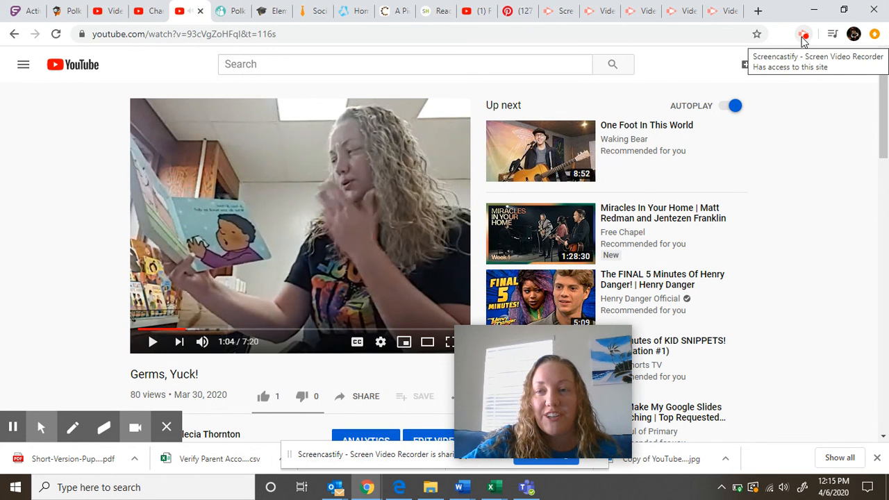
pyautogui.click(802, 33)
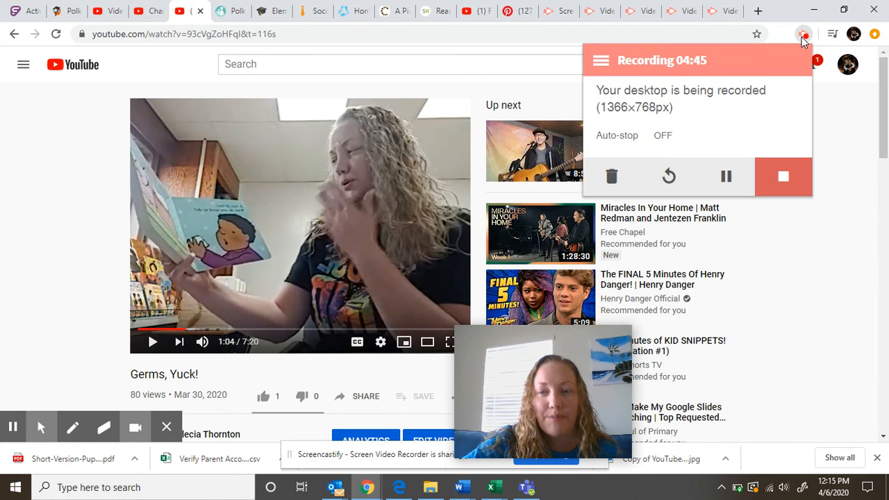